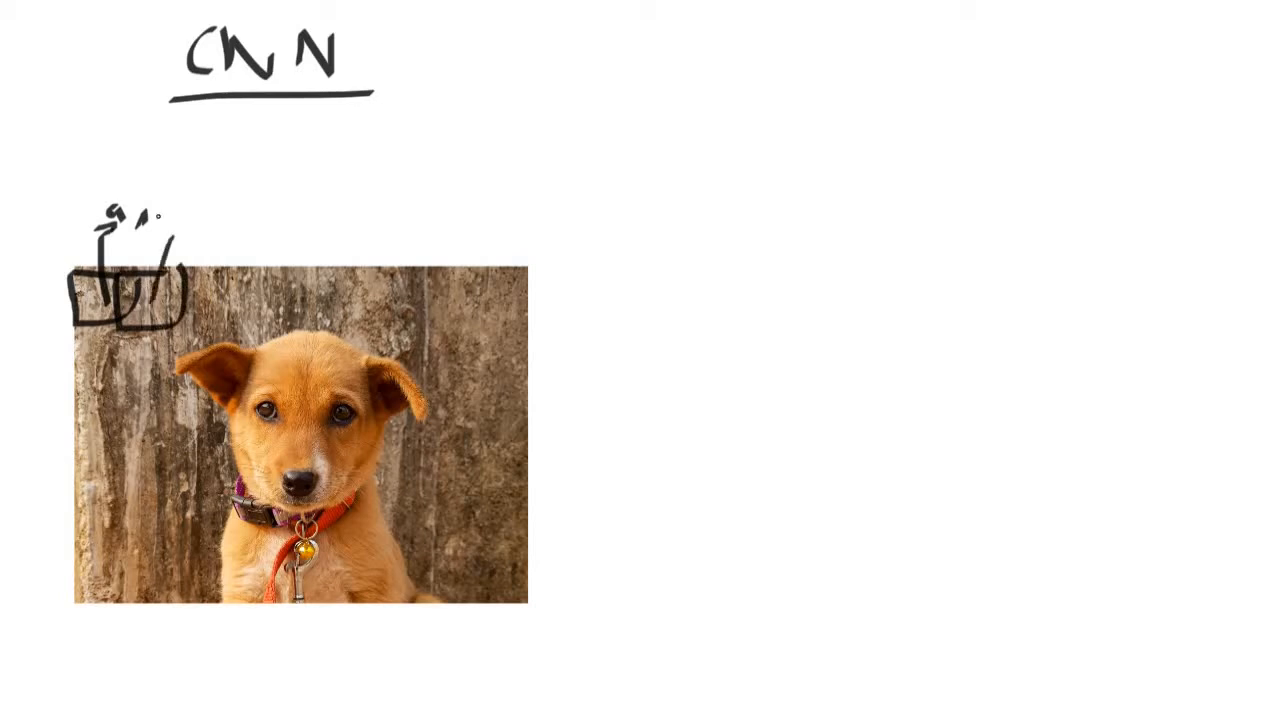
# Step: Sketch another square patch over the top edge of the dog photo
pyautogui.moveTo(155, 240); pyautogui.dragTo(180, 230)
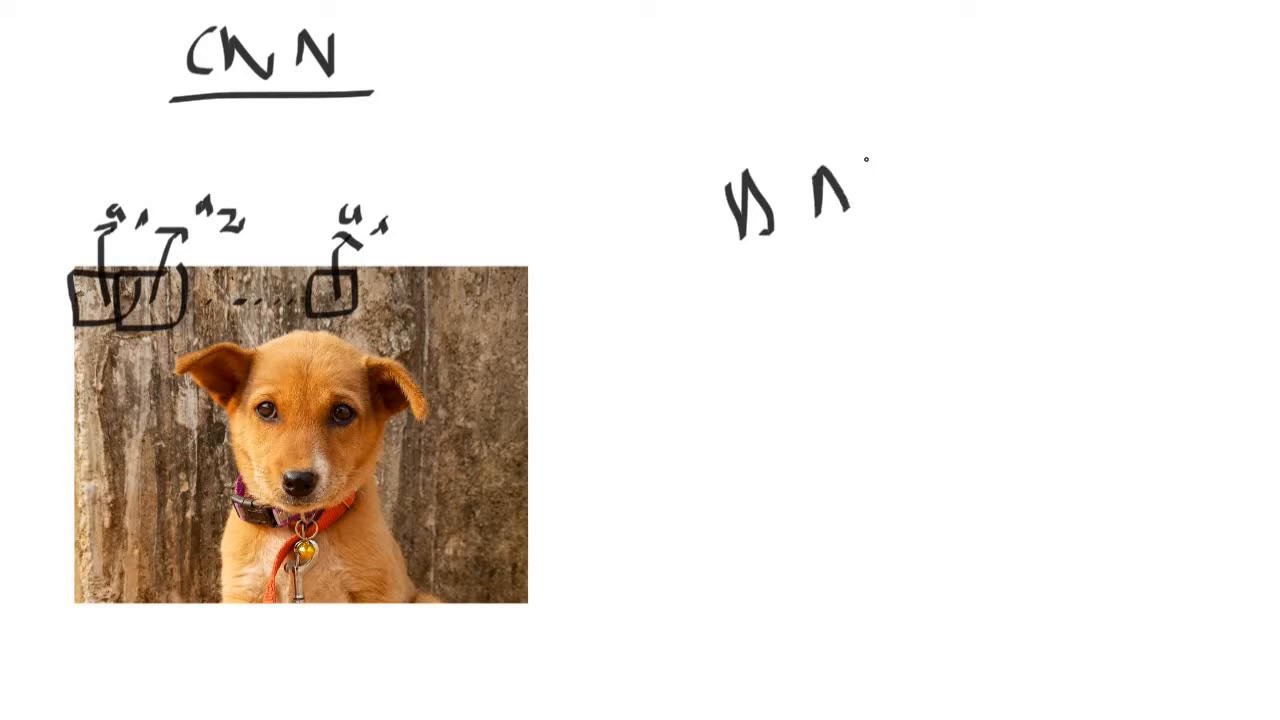
# Step: Handwrite and underline the DNN heading, then start a connection line across the dog's head
pyautogui.moveTo(850, 190); pyautogui.dragTo(890, 220)
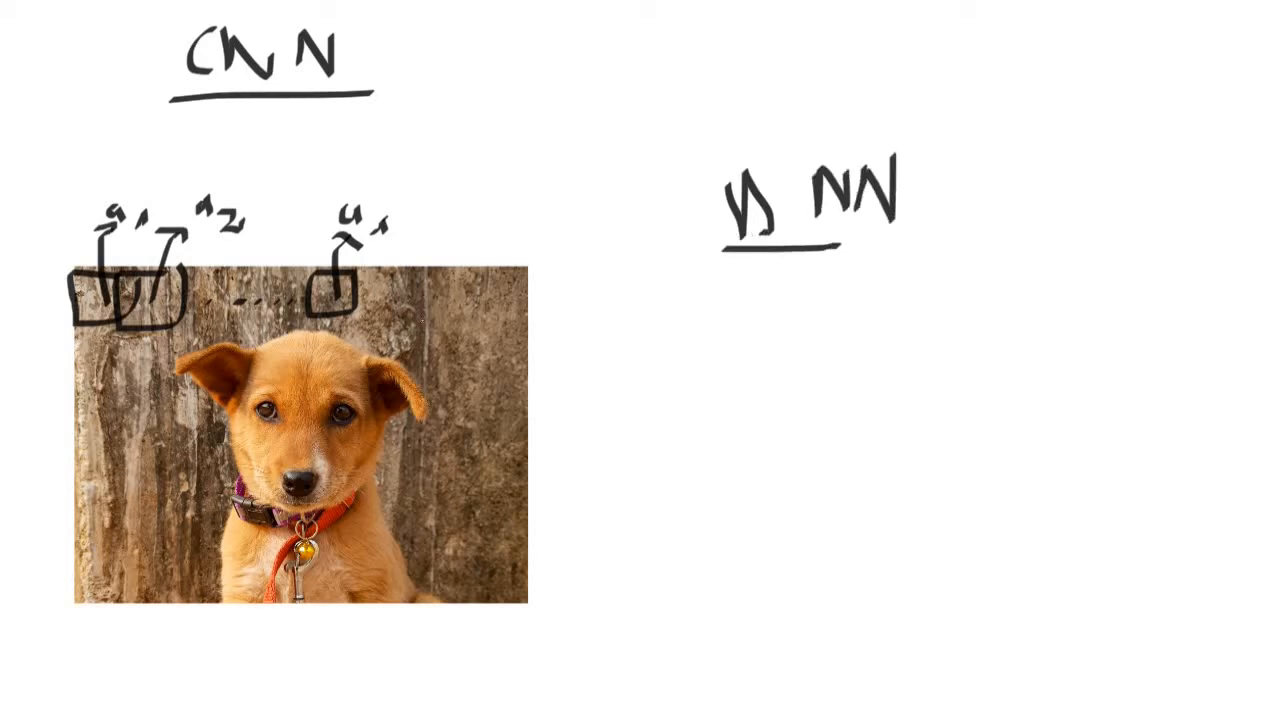
pyautogui.moveTo(725, 250); pyautogui.dragTo(925, 243)
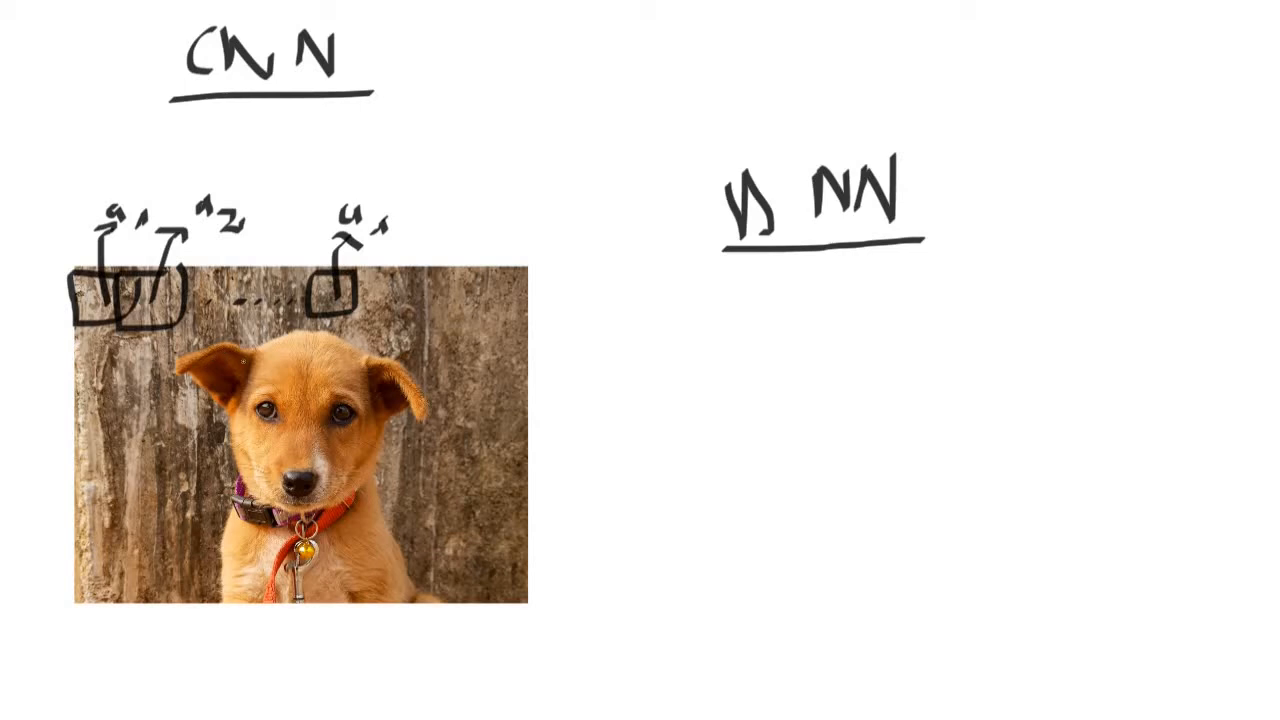
pyautogui.moveTo(205, 373); pyautogui.dragTo(595, 375)
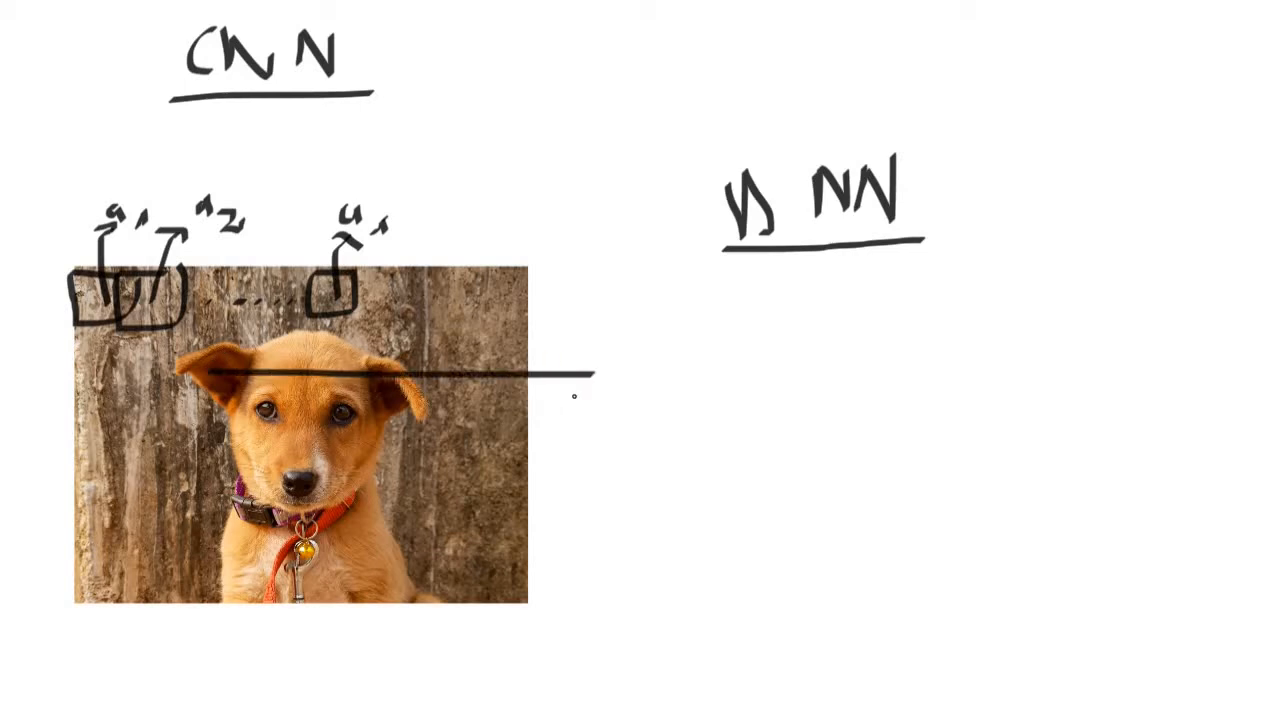
# Step: Draw connection lines from the dog photo into the first summing neuron circle
pyautogui.moveTo(580, 400); pyautogui.dragTo(205, 510)
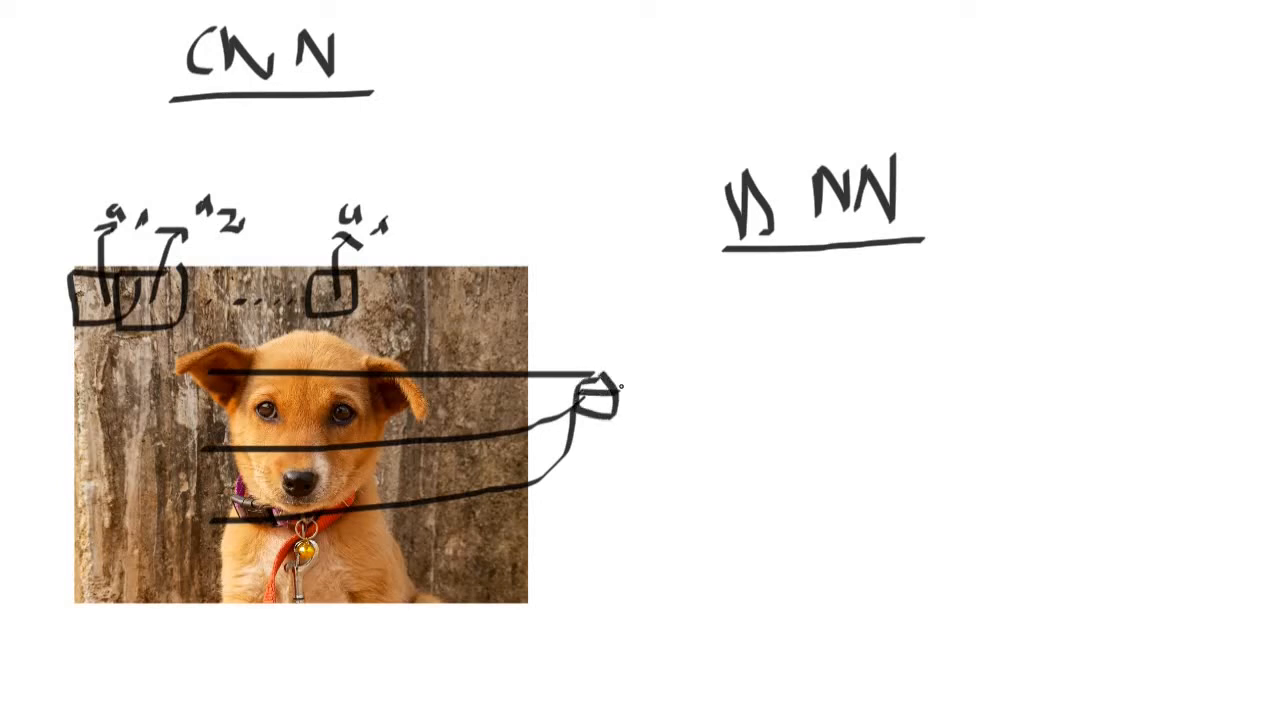
pyautogui.moveTo(615, 393); pyautogui.dragTo(710, 393)
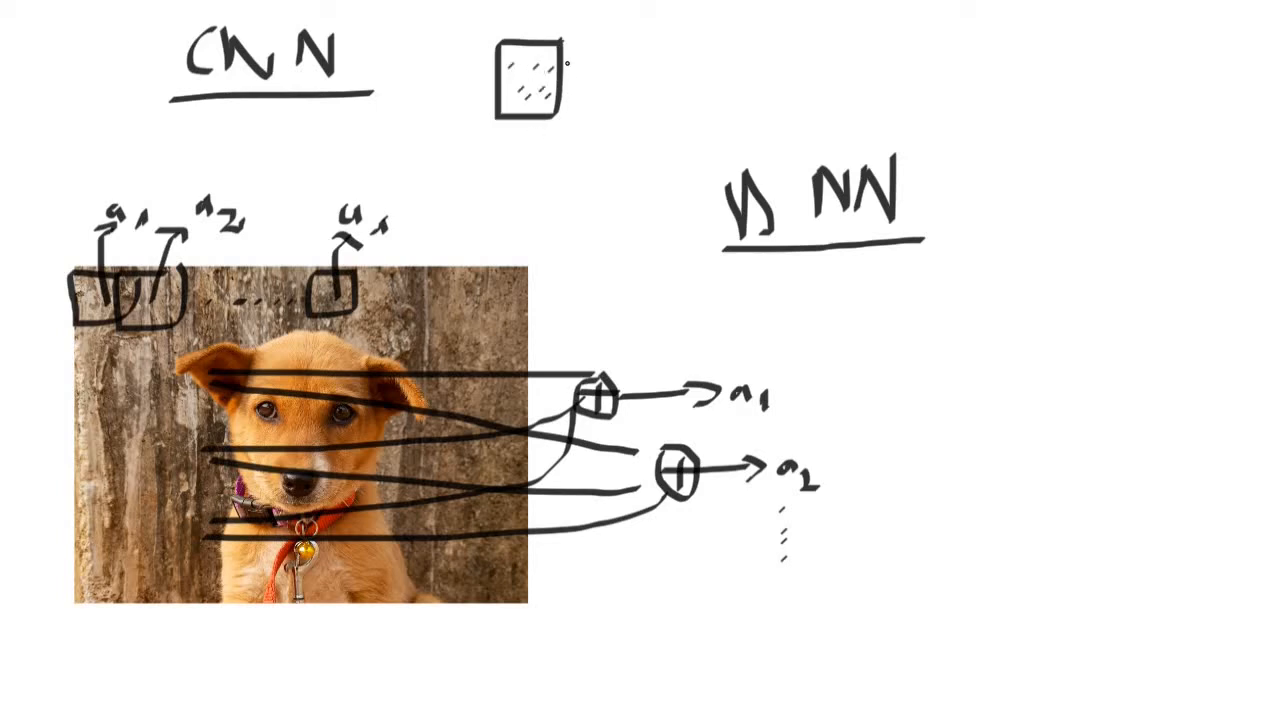
# Step: Add dots inside the small square filter beside the CNN title
pyautogui.moveTo(565, 78); pyautogui.dragTo(625, 78)
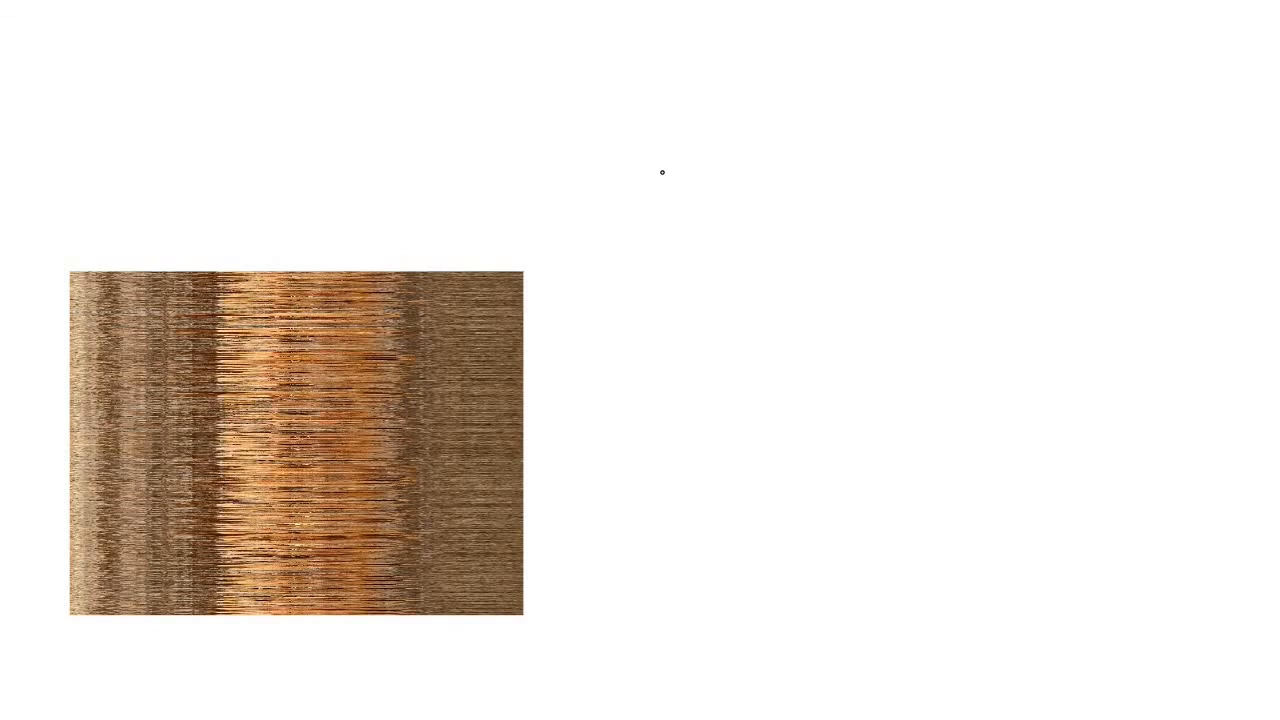
pyautogui.moveTo(672, 220)
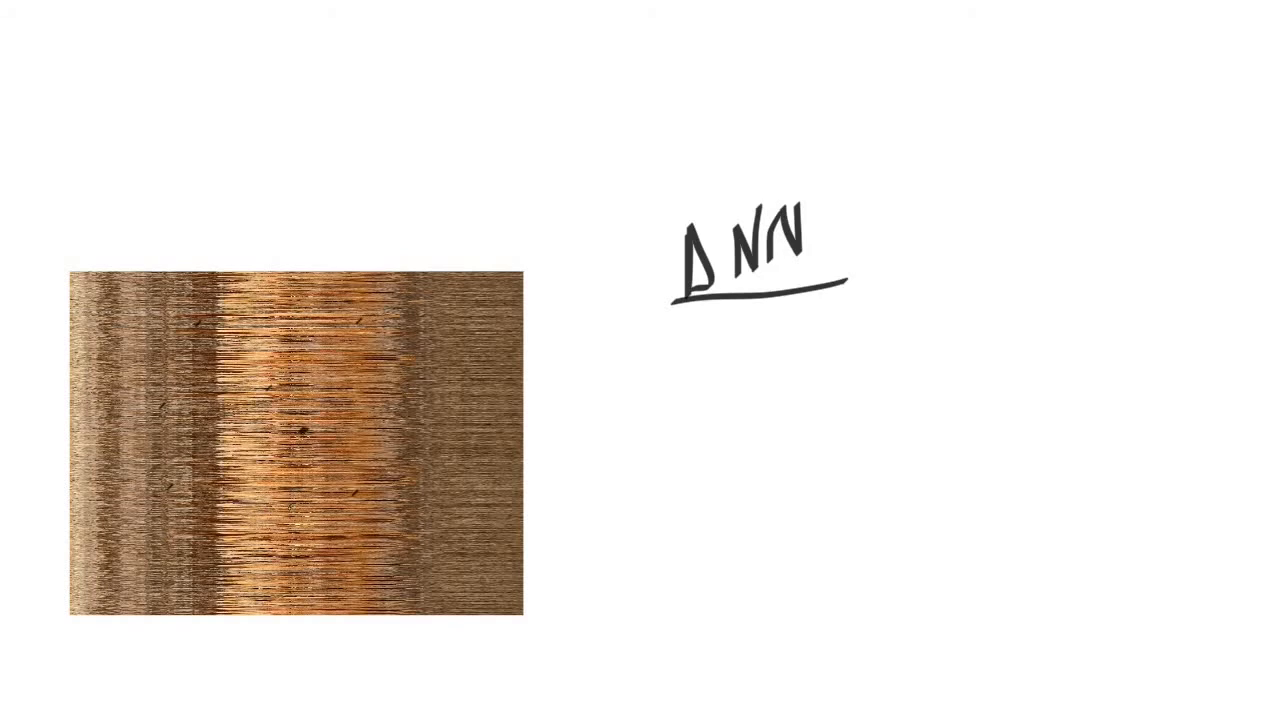
# Step: Draw a connection line out of the pixel-shuffled image toward the right
pyautogui.moveTo(260, 513); pyautogui.dragTo(635, 497)
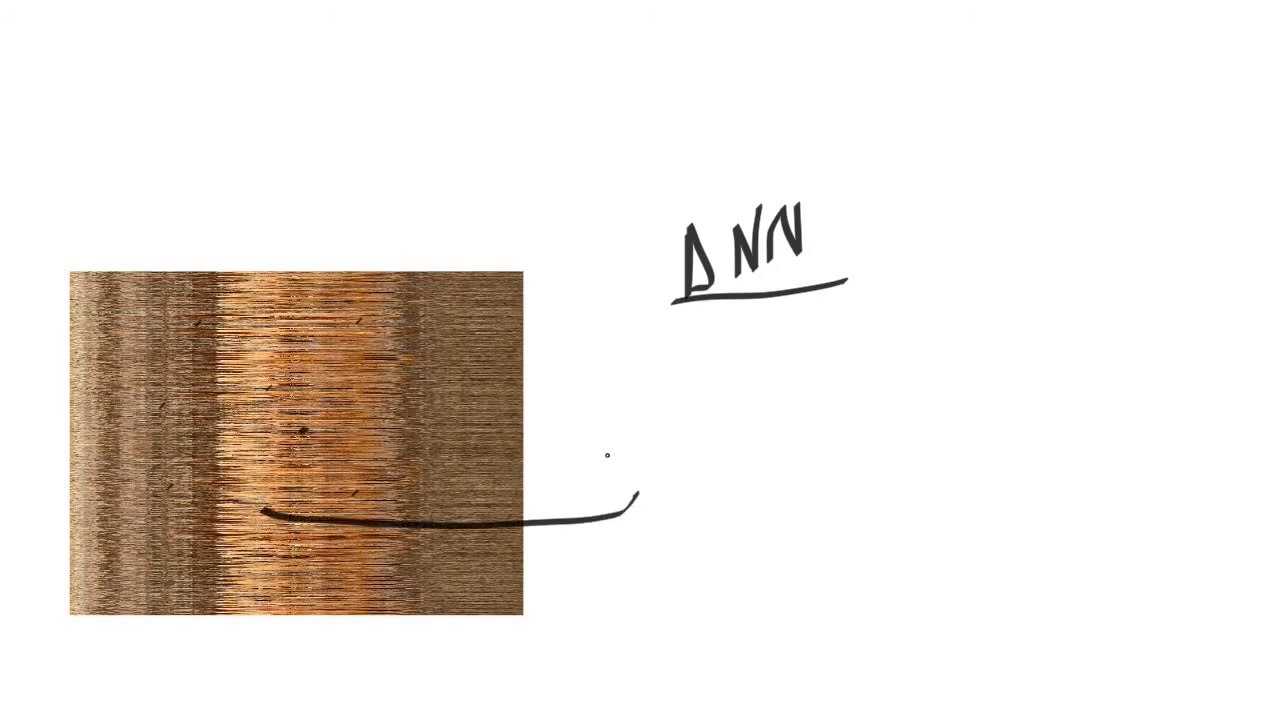